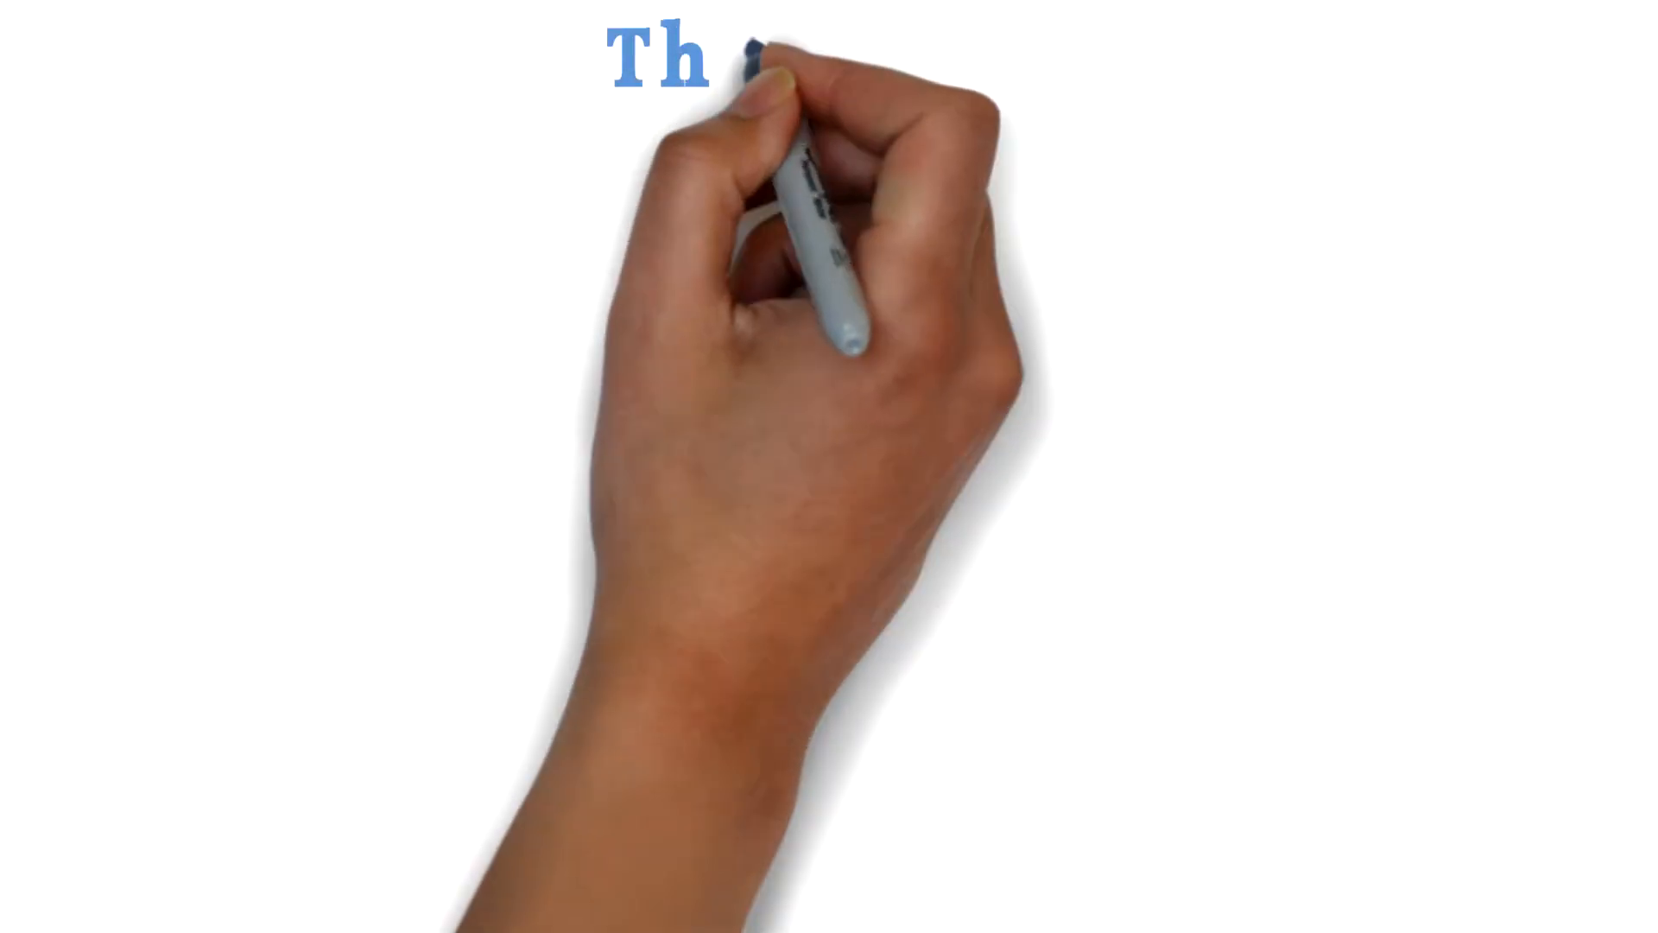
{"action": "type", "text": "Three P's"}
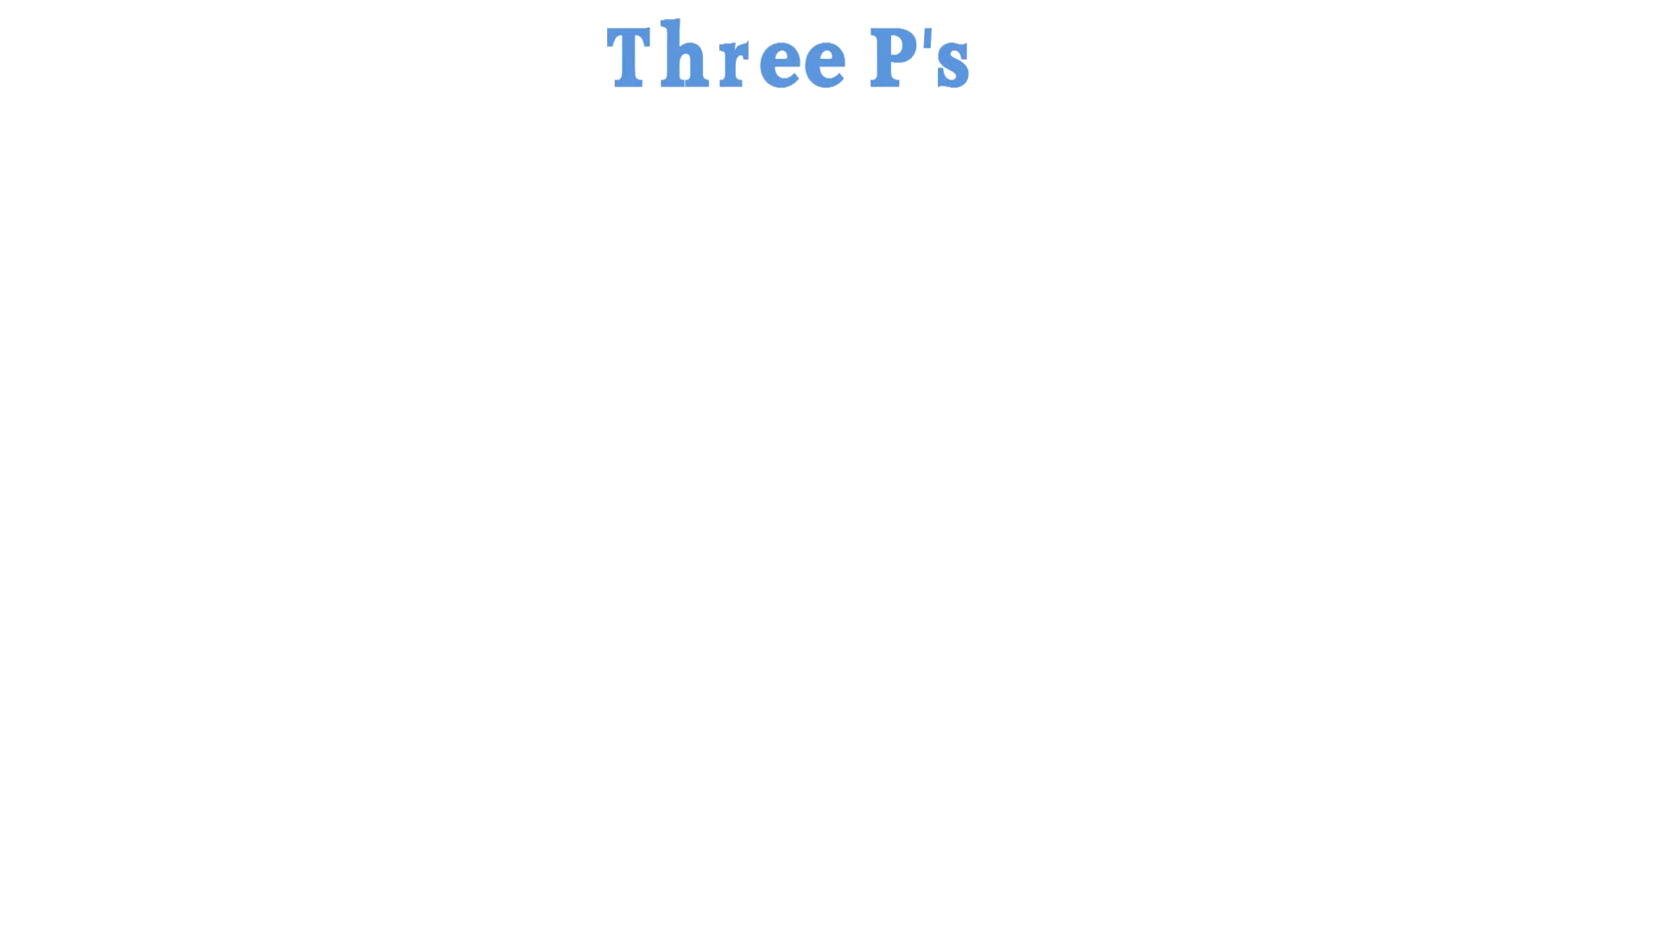